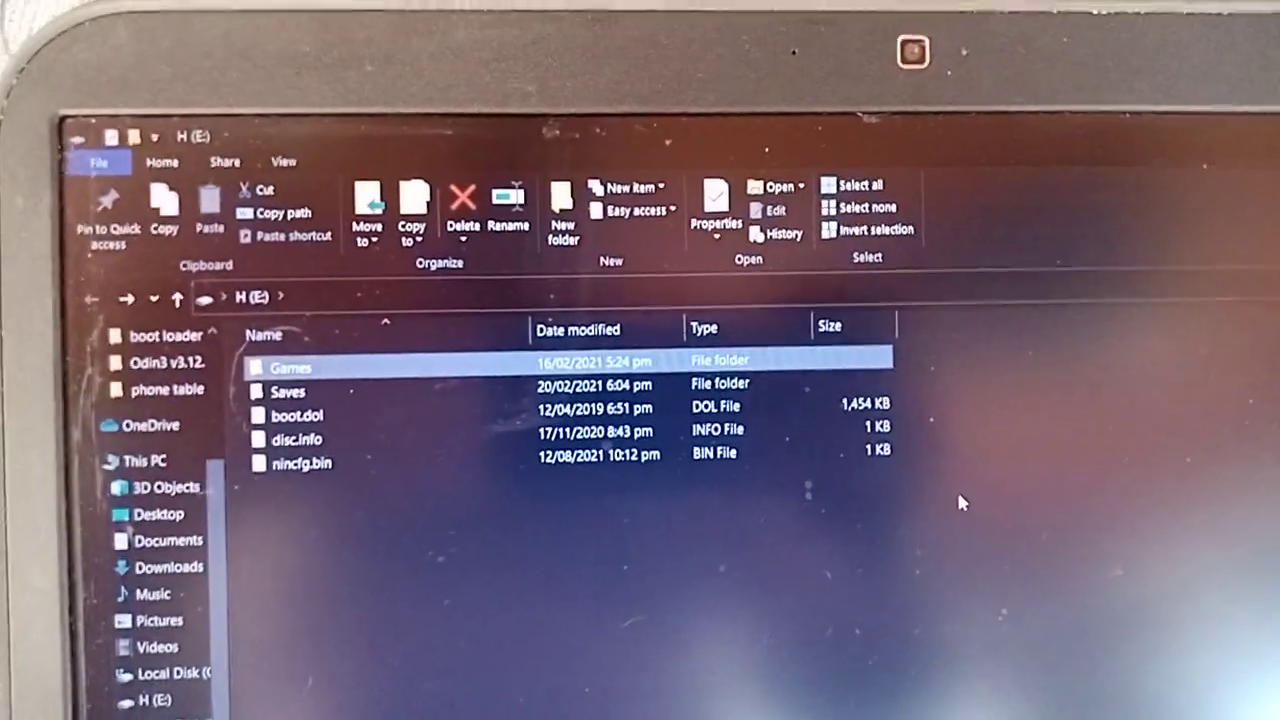
mouse_move(958, 512)
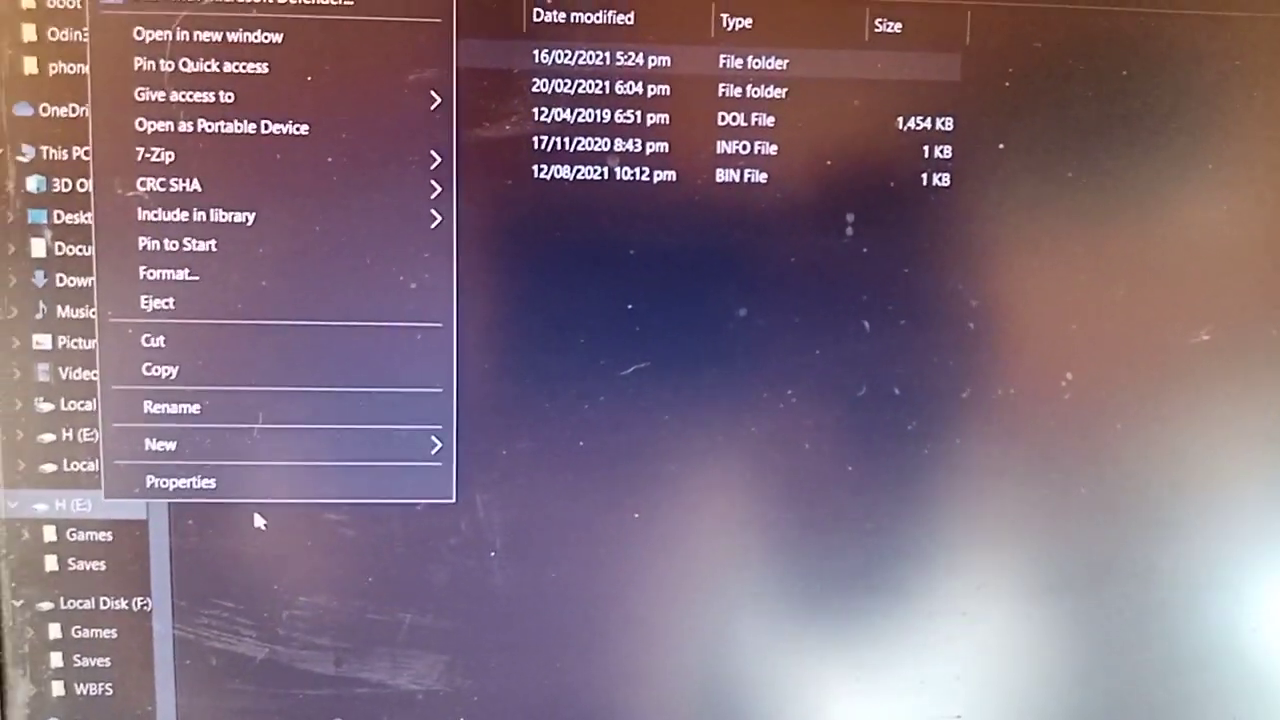
View drive H:'s properties confirming FAT32 (58.9 GB, 5.22 GB free), then close them
left_click(180, 480)
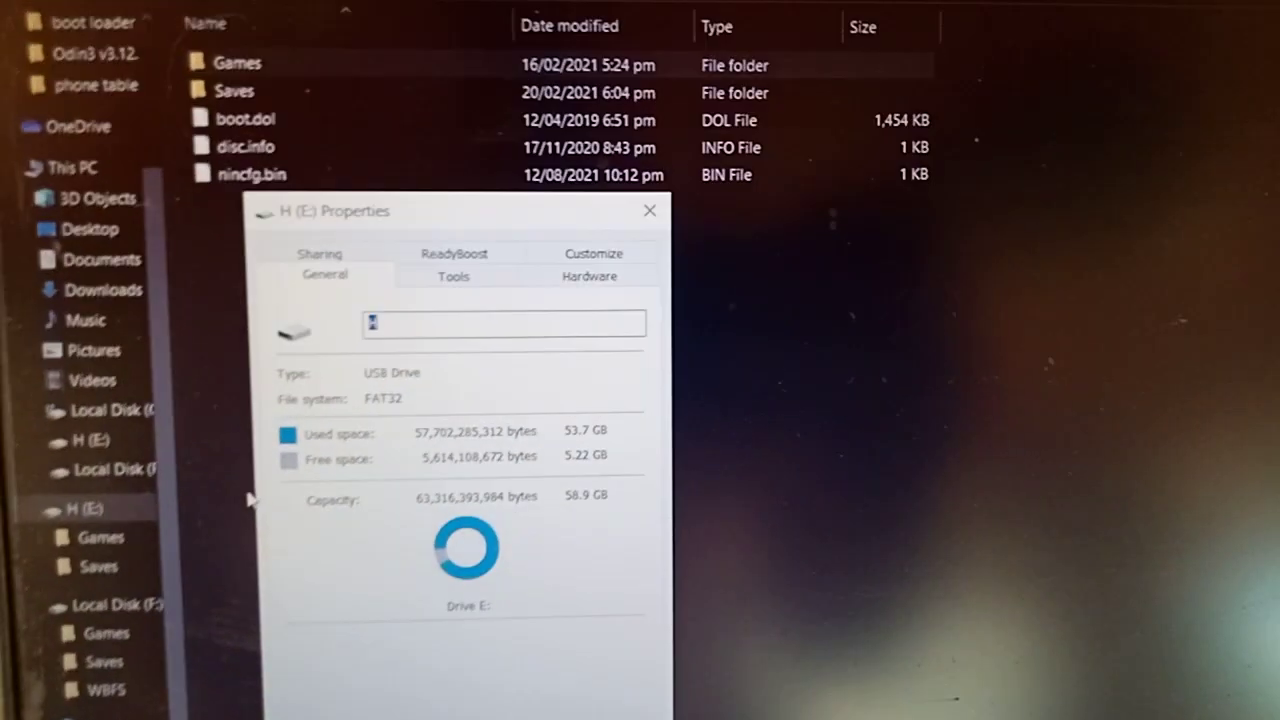
left_click(650, 210)
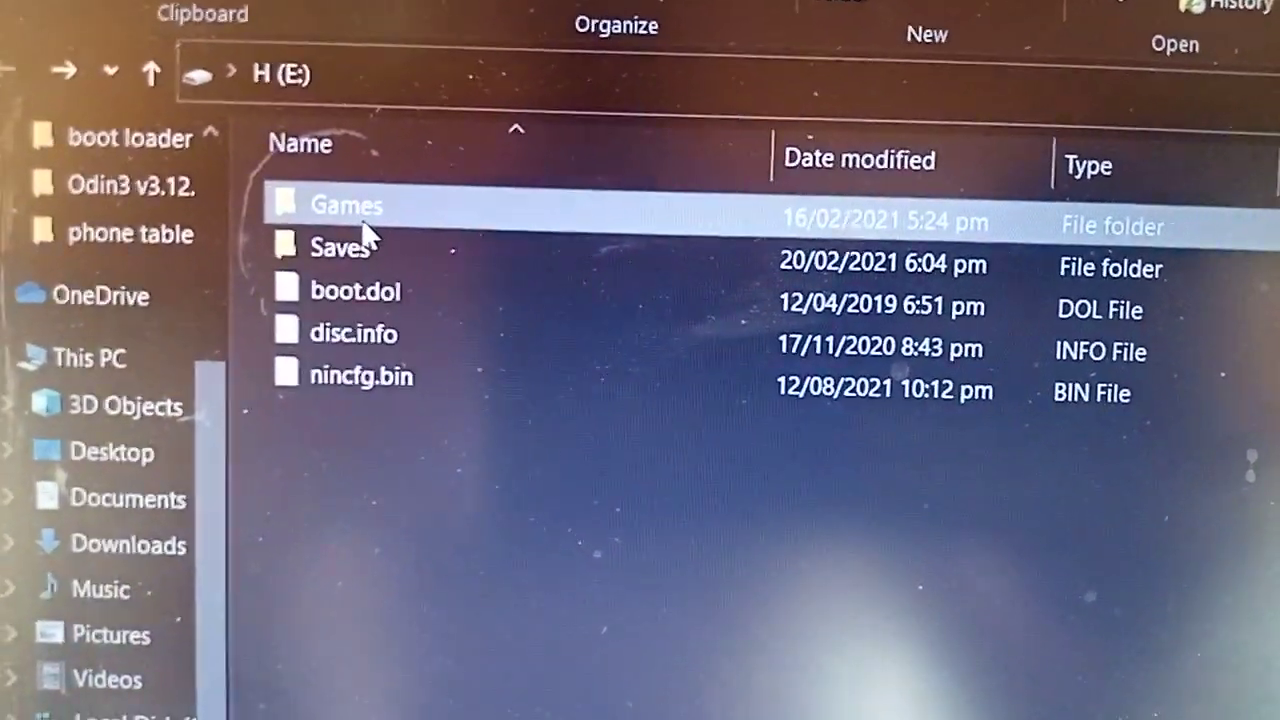
left_click(388, 314)
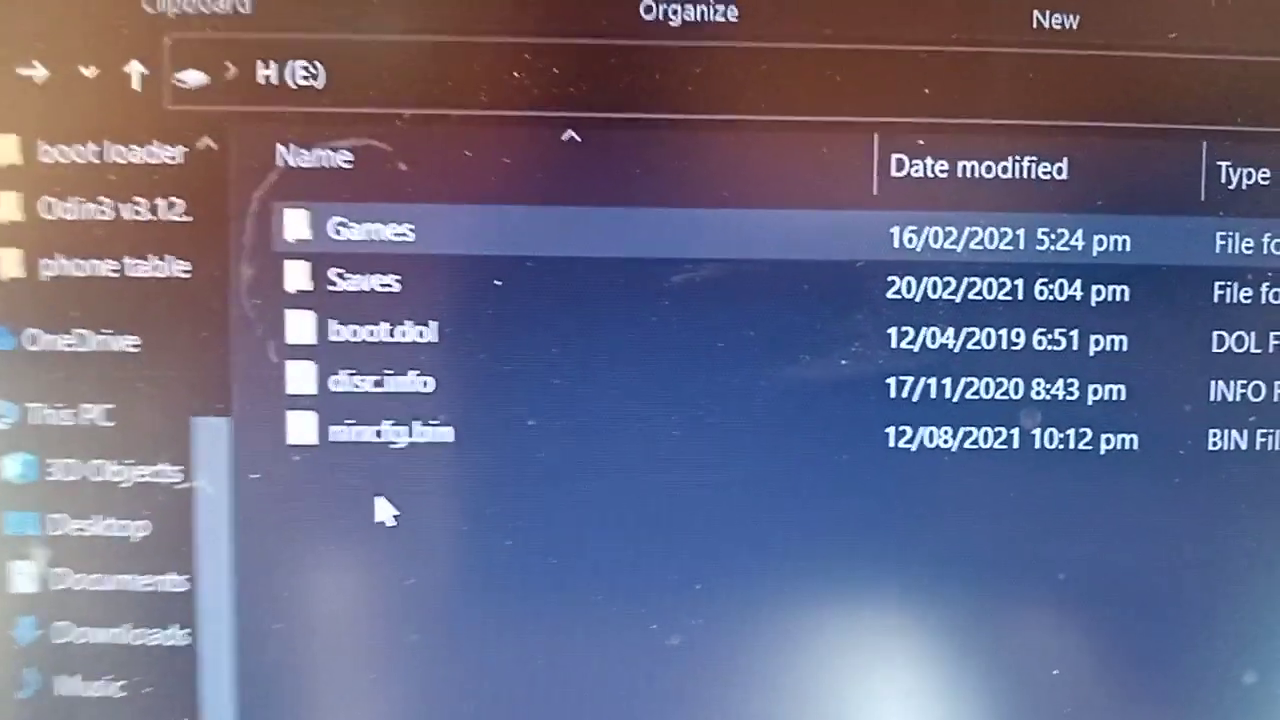
left_click(380, 330)
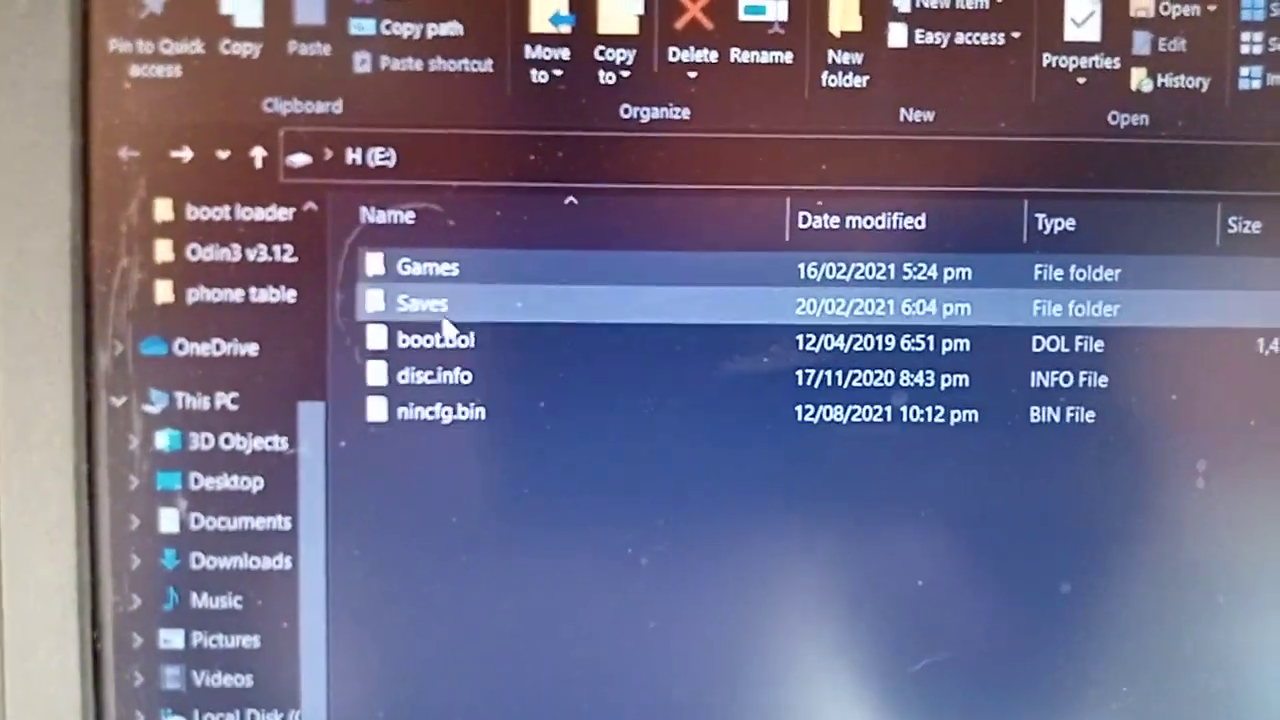
mouse_move(410, 288)
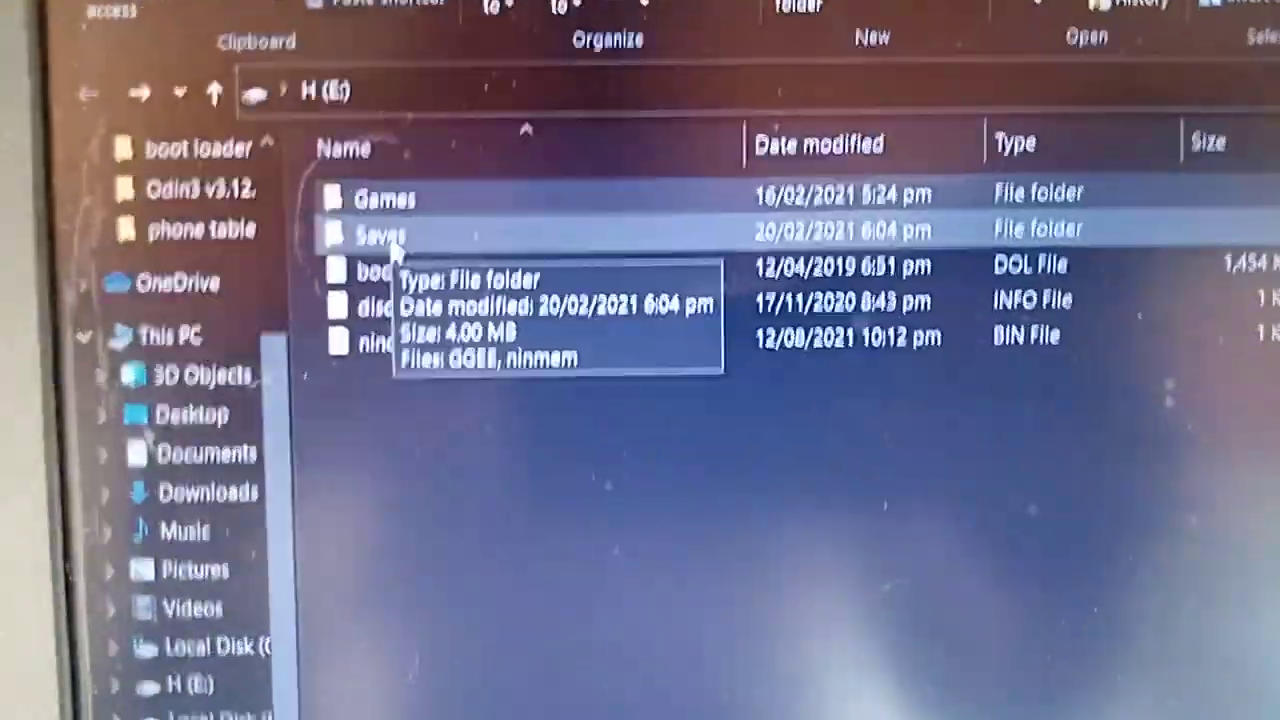
double_click(378, 232)
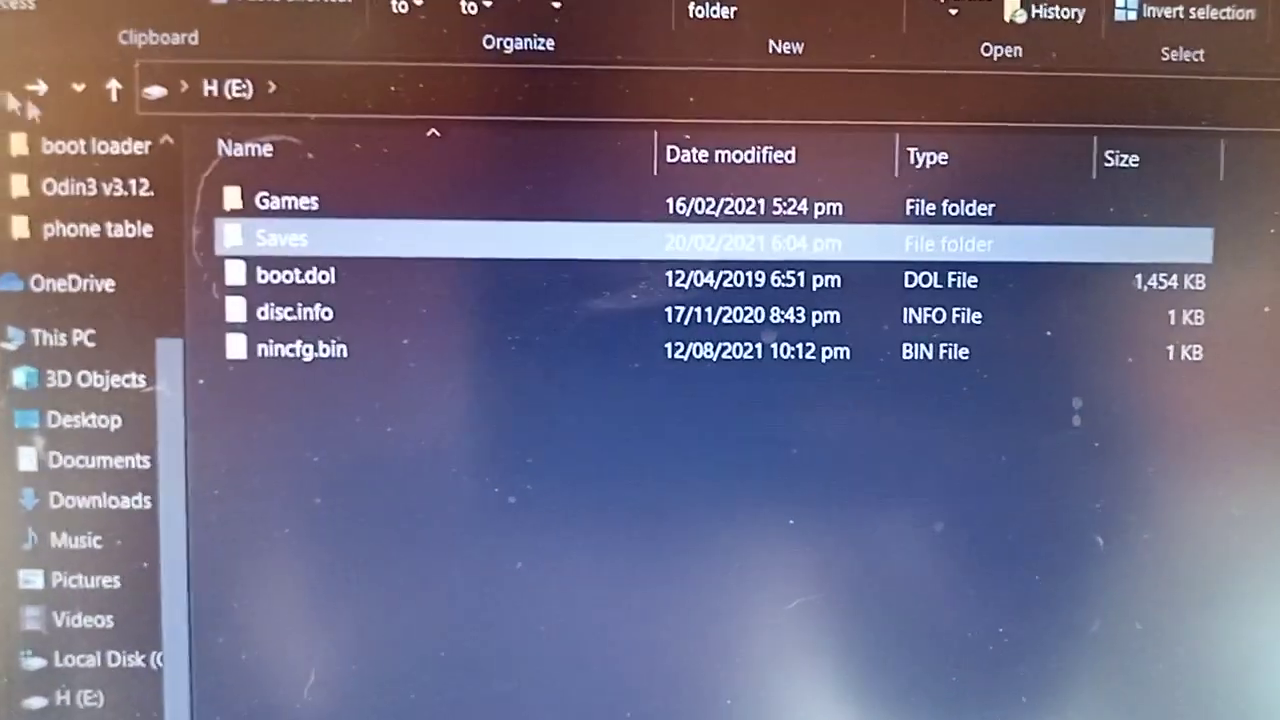
left_click(340, 220)
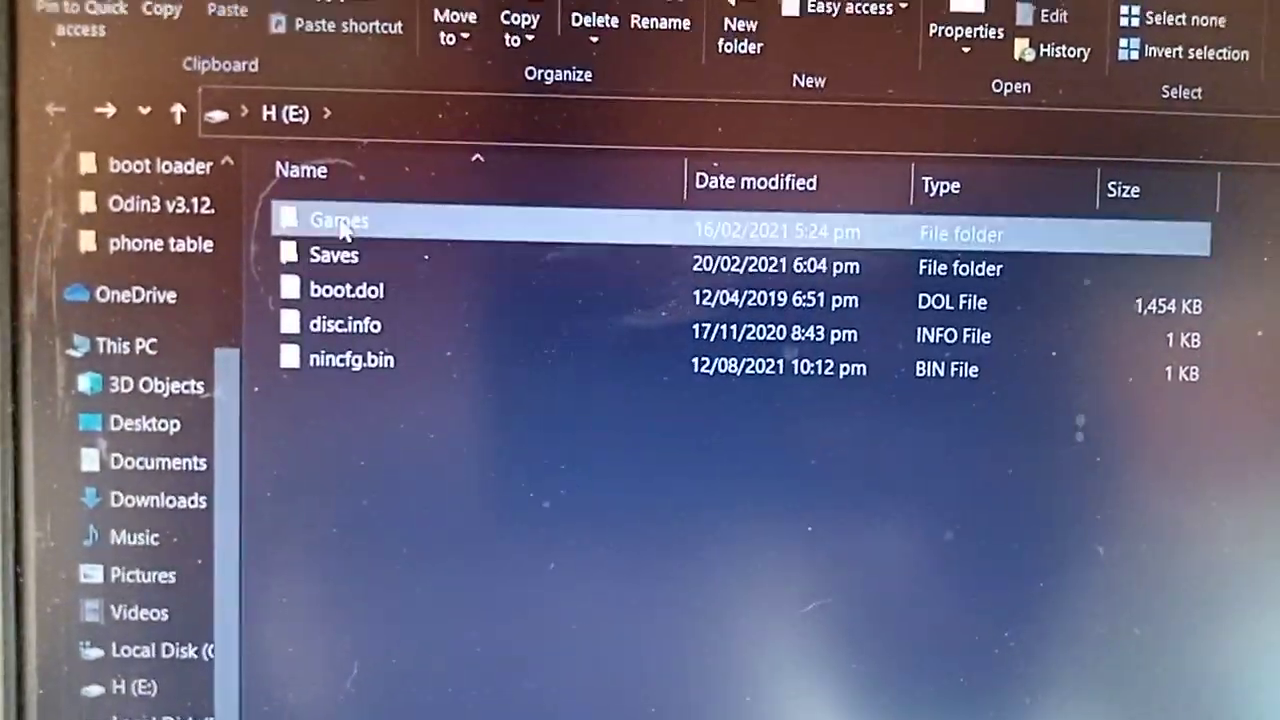
Browse into Games and Baldur's Gate - Dark Alliance (USA), then go back to the games list
double_click(340, 220)
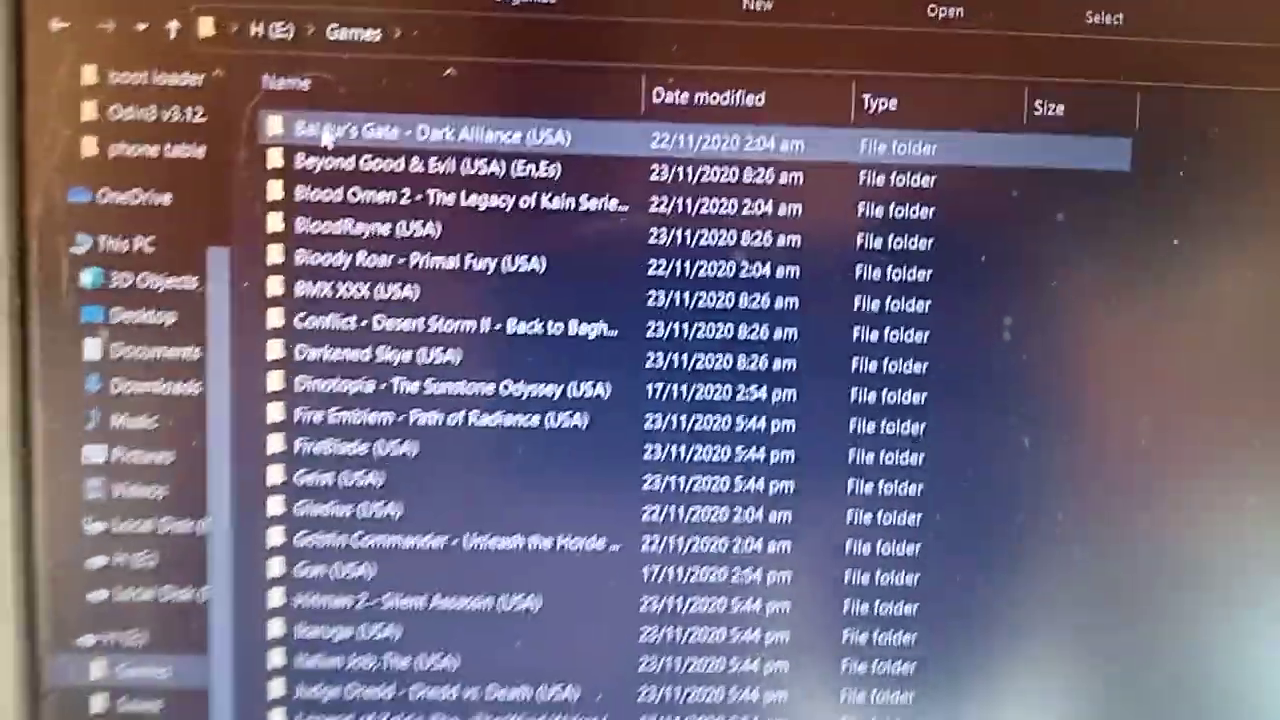
double_click(440, 136)
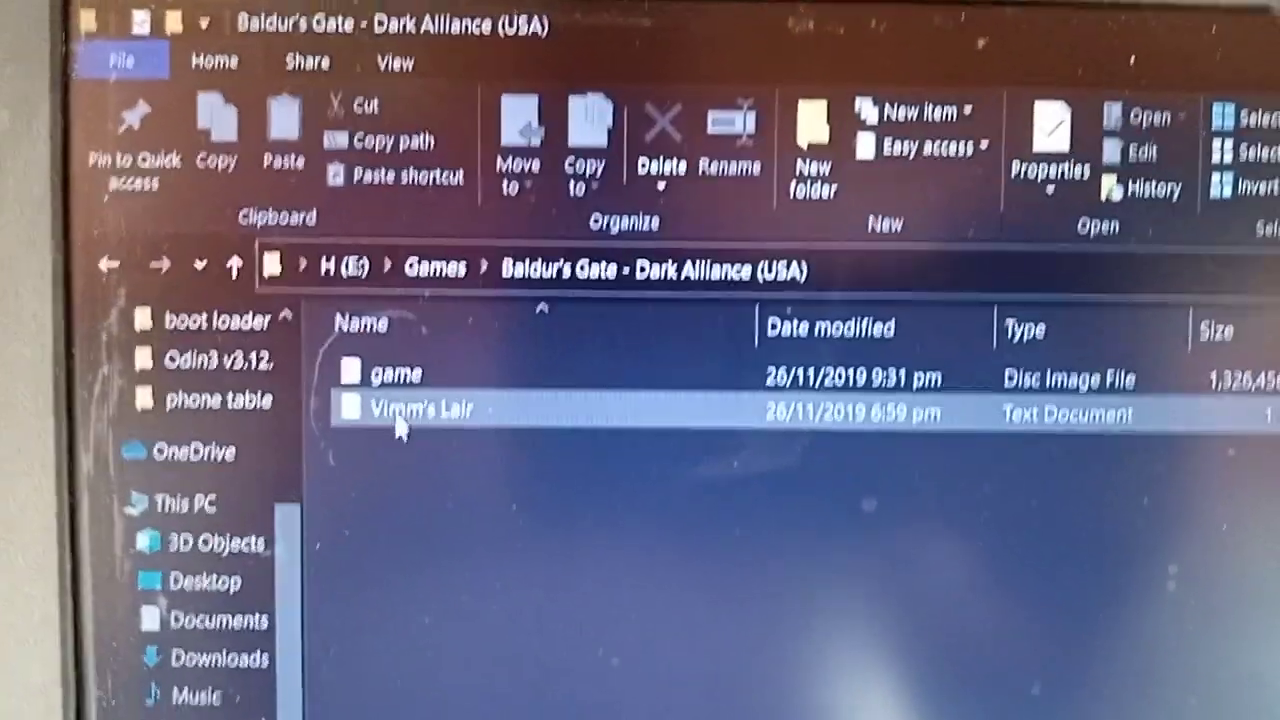
mouse_move(384, 412)
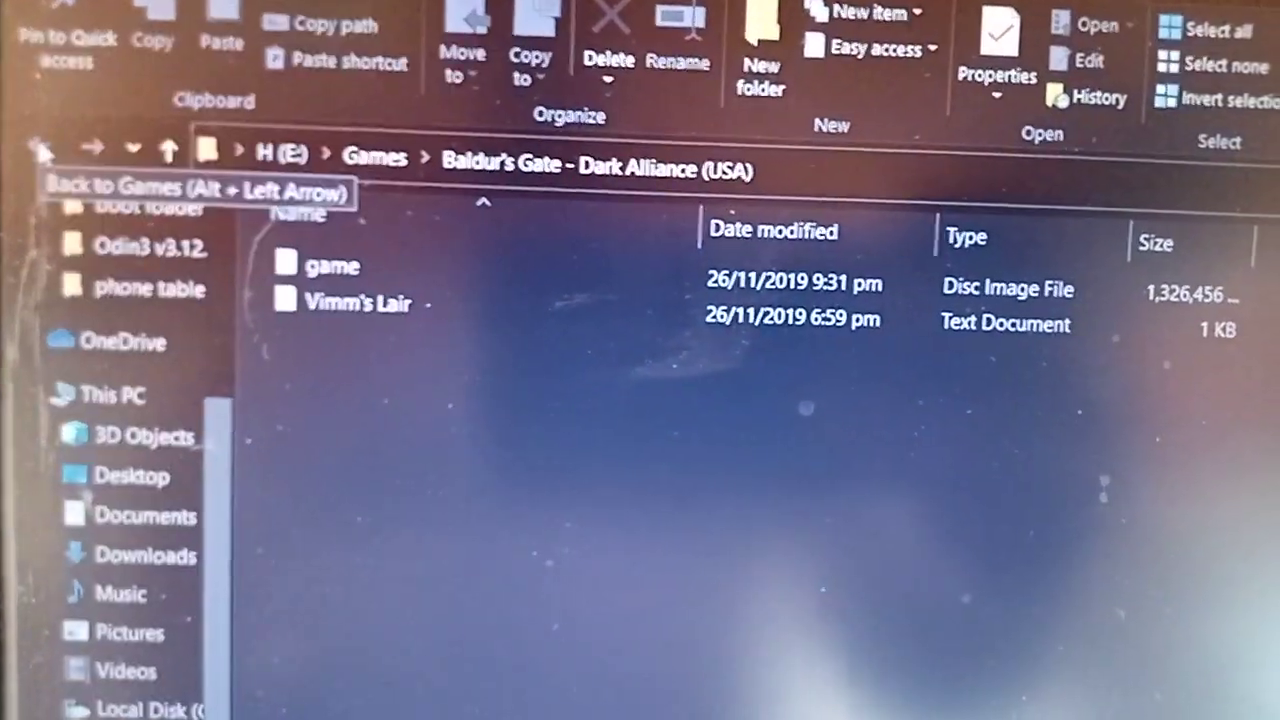
left_click(38, 148)
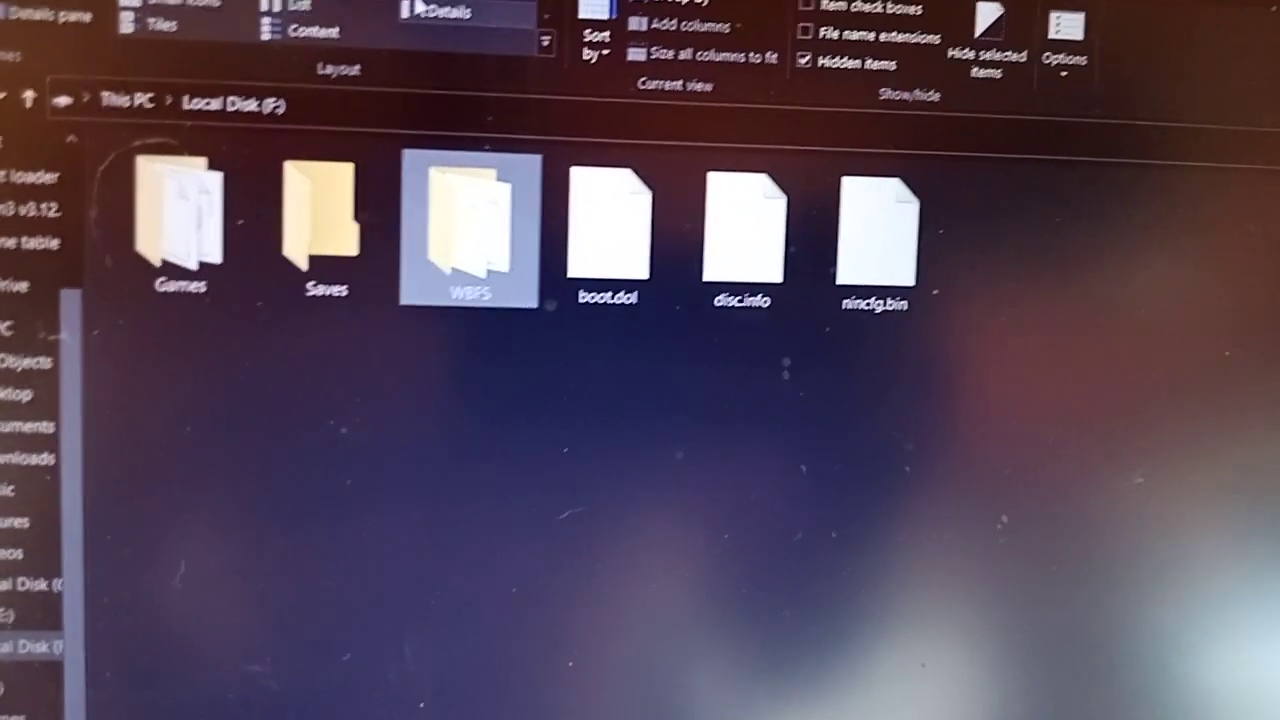
Show Local Disk (F:) contents in the Details layout with dates, types and sizes
left_click(444, 8)
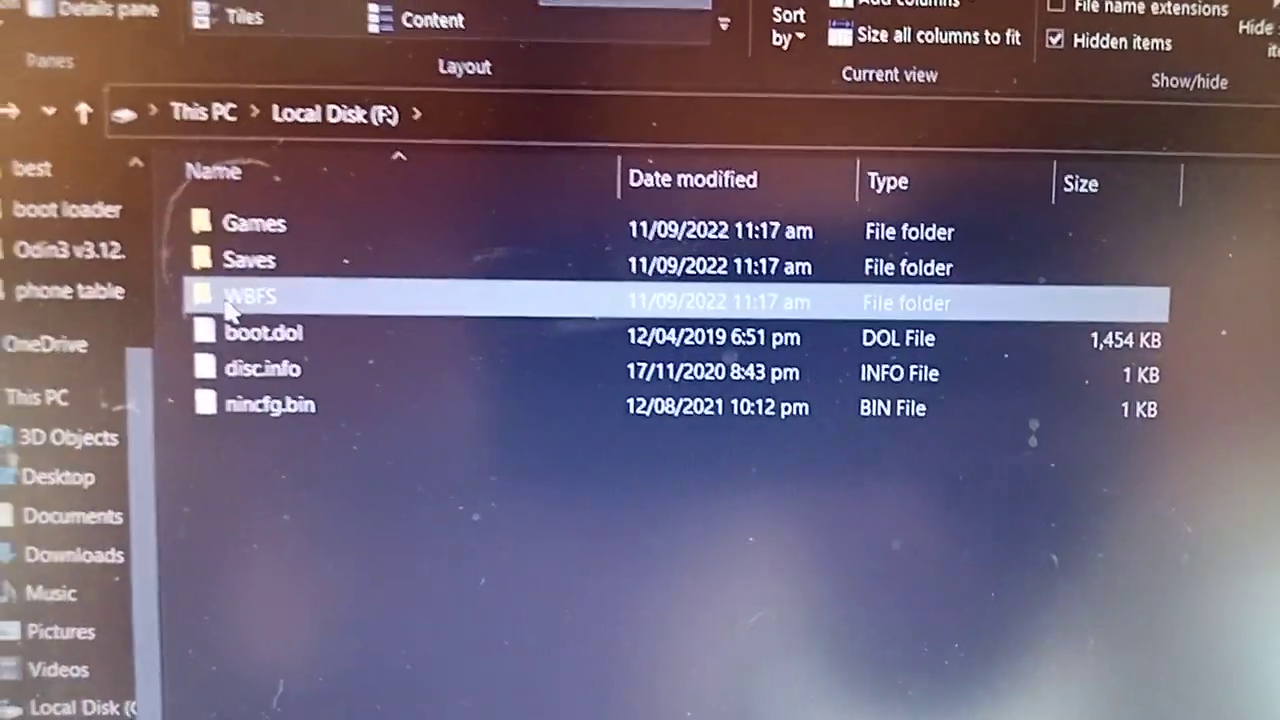
double_click(250, 300)
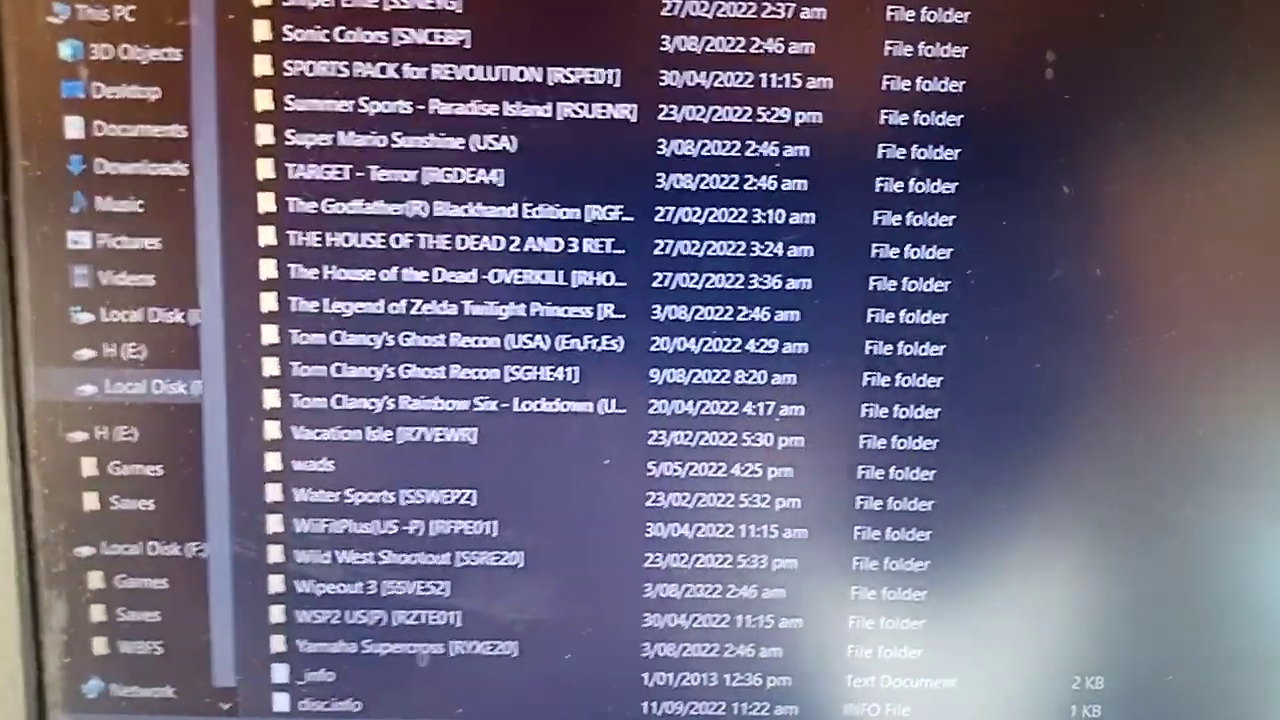
scroll("up", 3)
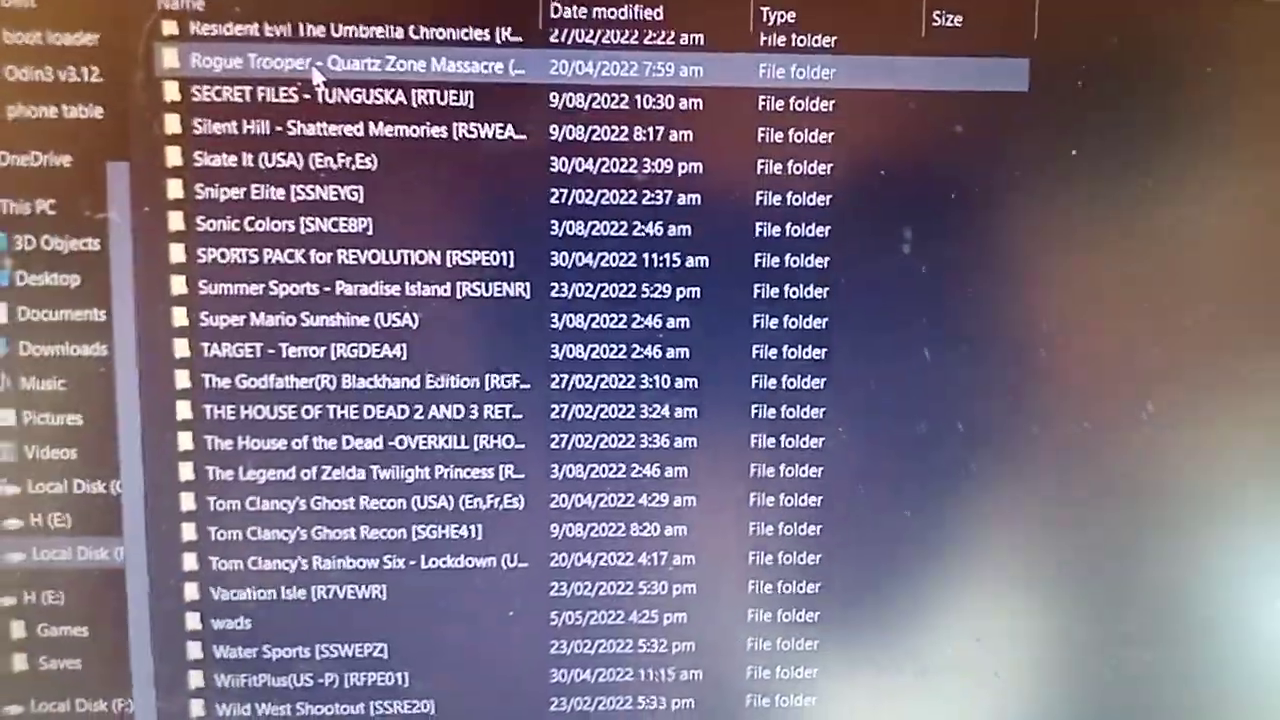
double_click(350, 64)
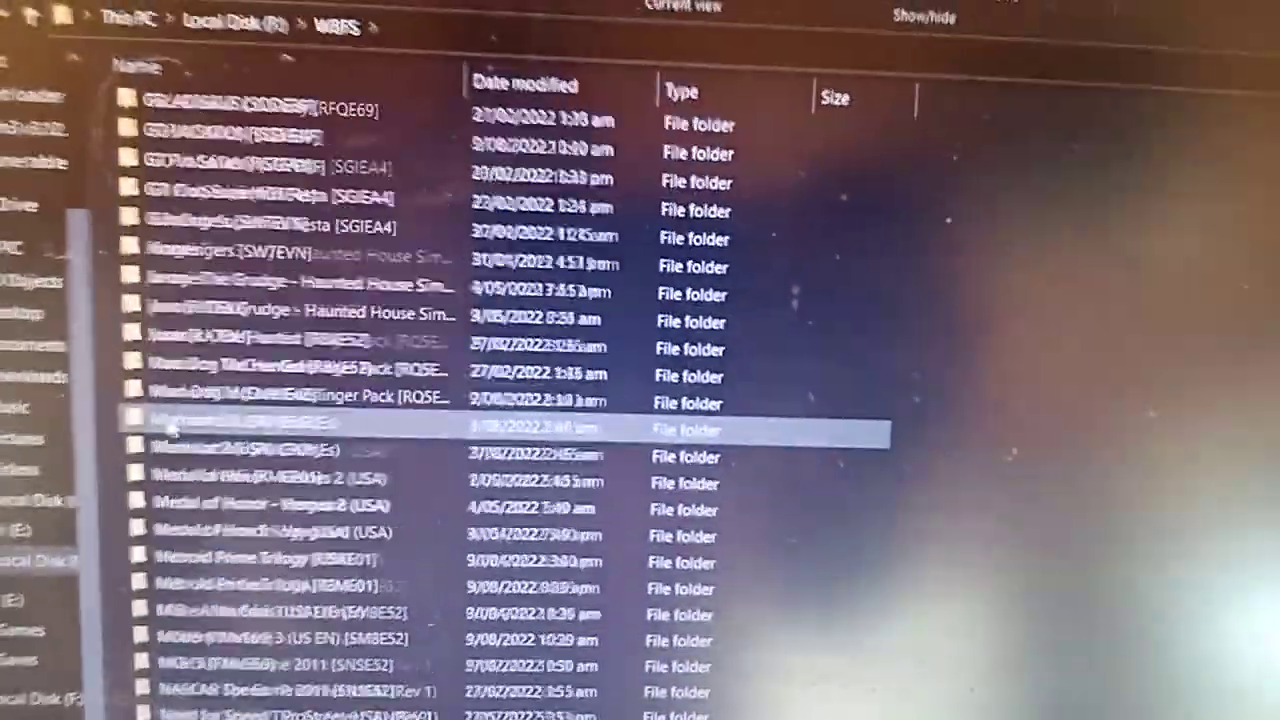
scroll("up", 3)
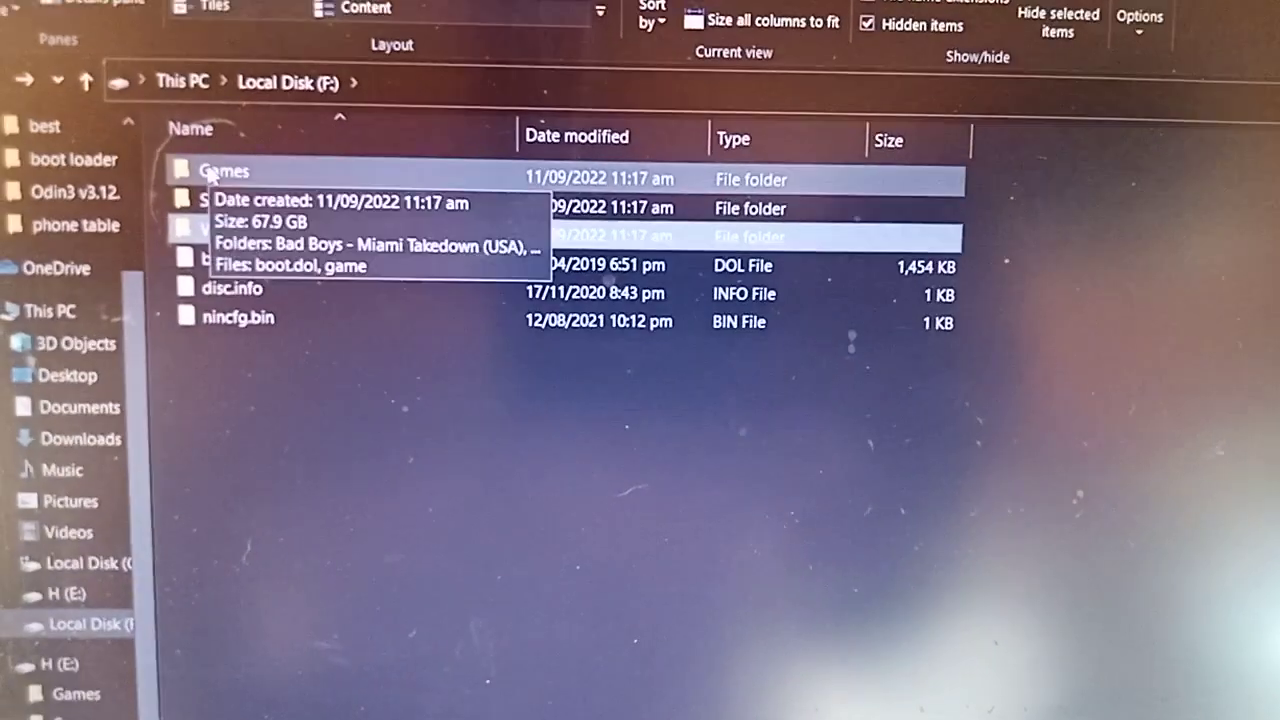
Enter the Games folder on F: and scroll through its game folders
double_click(224, 172)
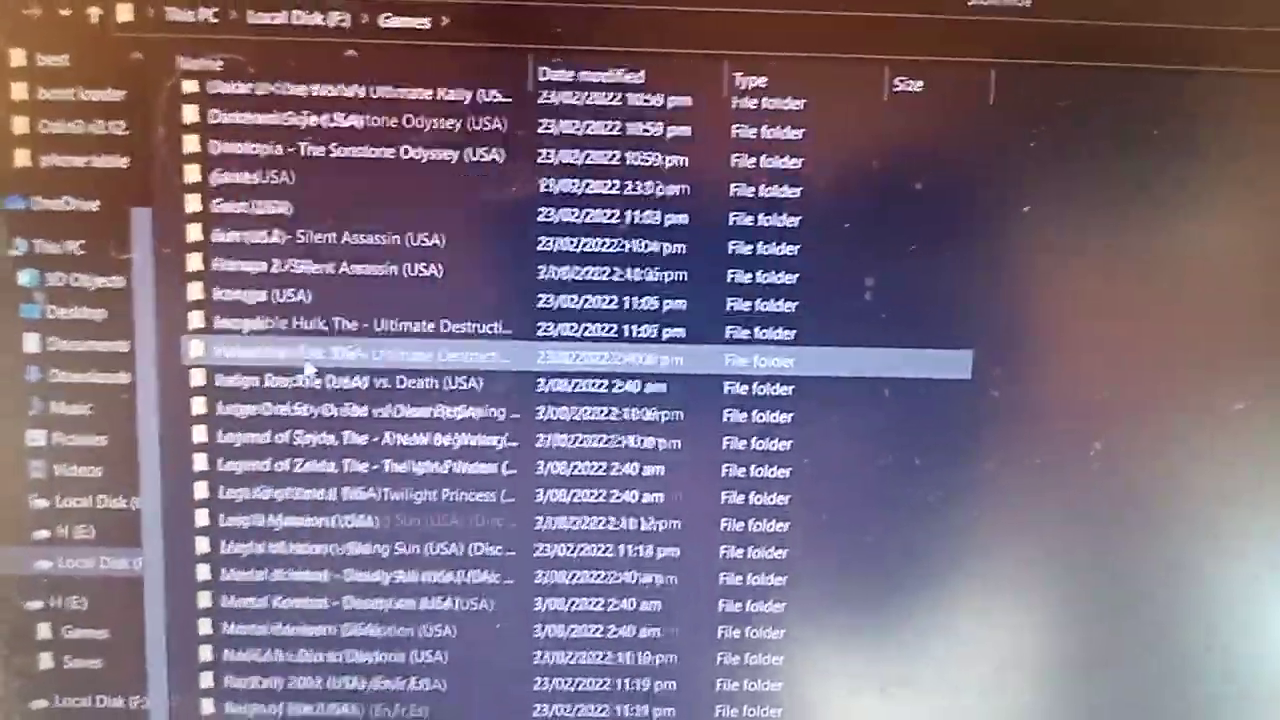
scroll("down", 3)
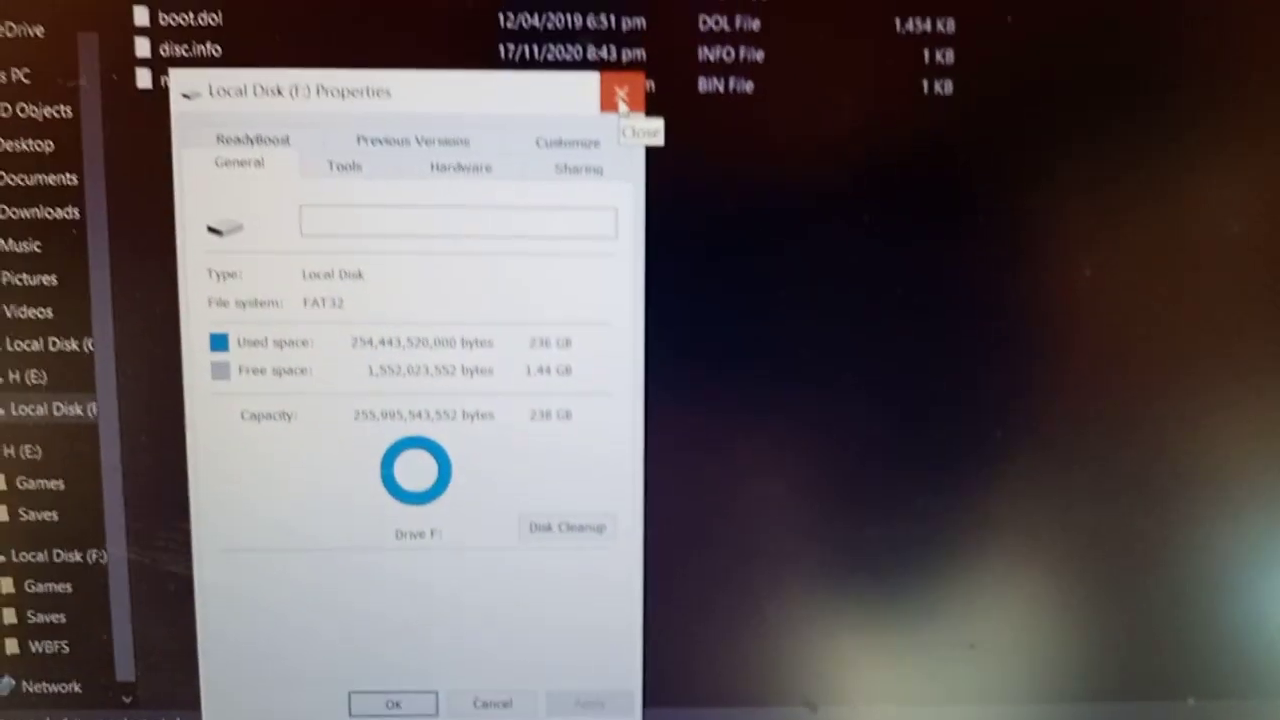
Close the F: drive properties after confirming the FAT32 file system
left_click(624, 92)
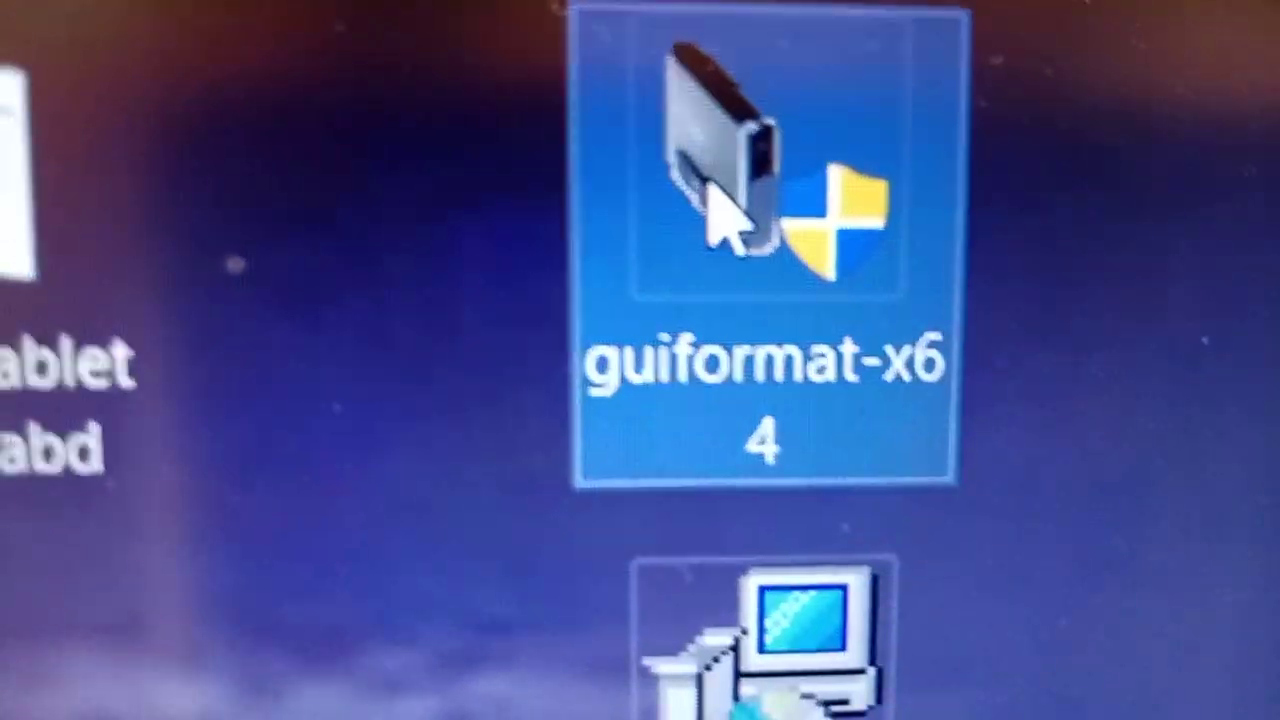
Launch guiformat-x64 showing F:\ FAT32 with 32768 allocation and Quick Format, then close without formatting
double_click(750, 180)
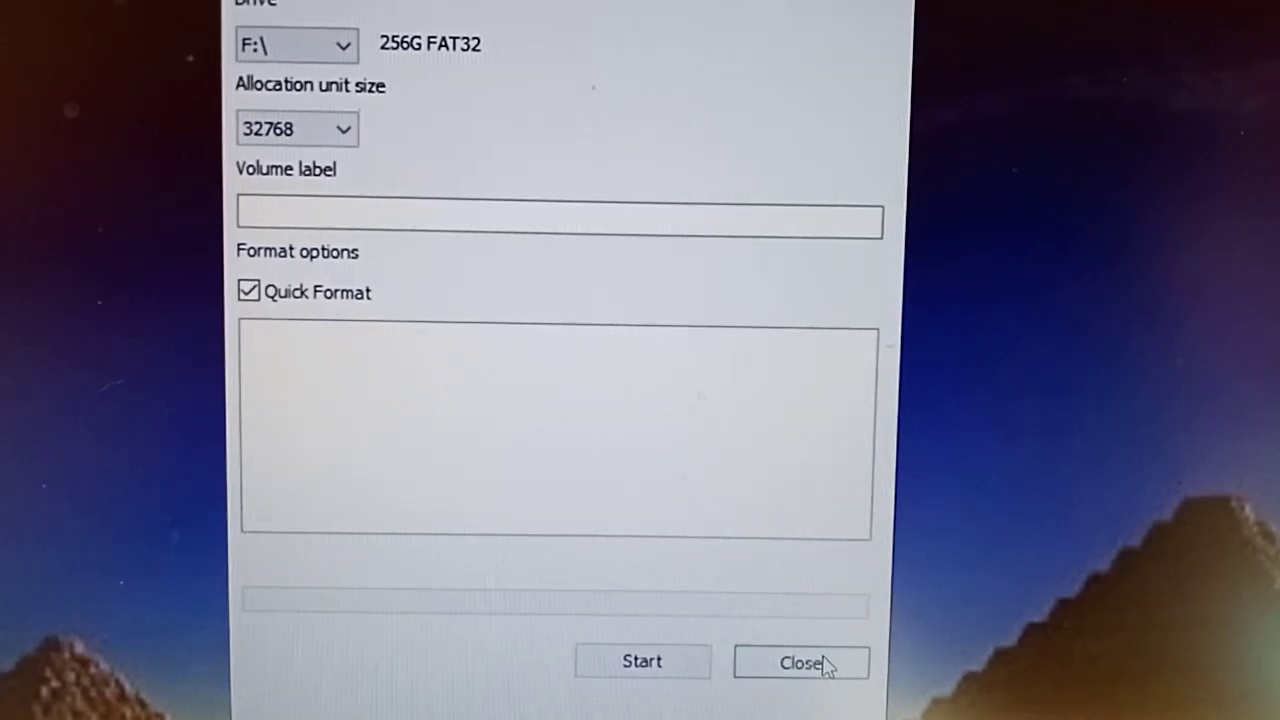
left_click(800, 662)
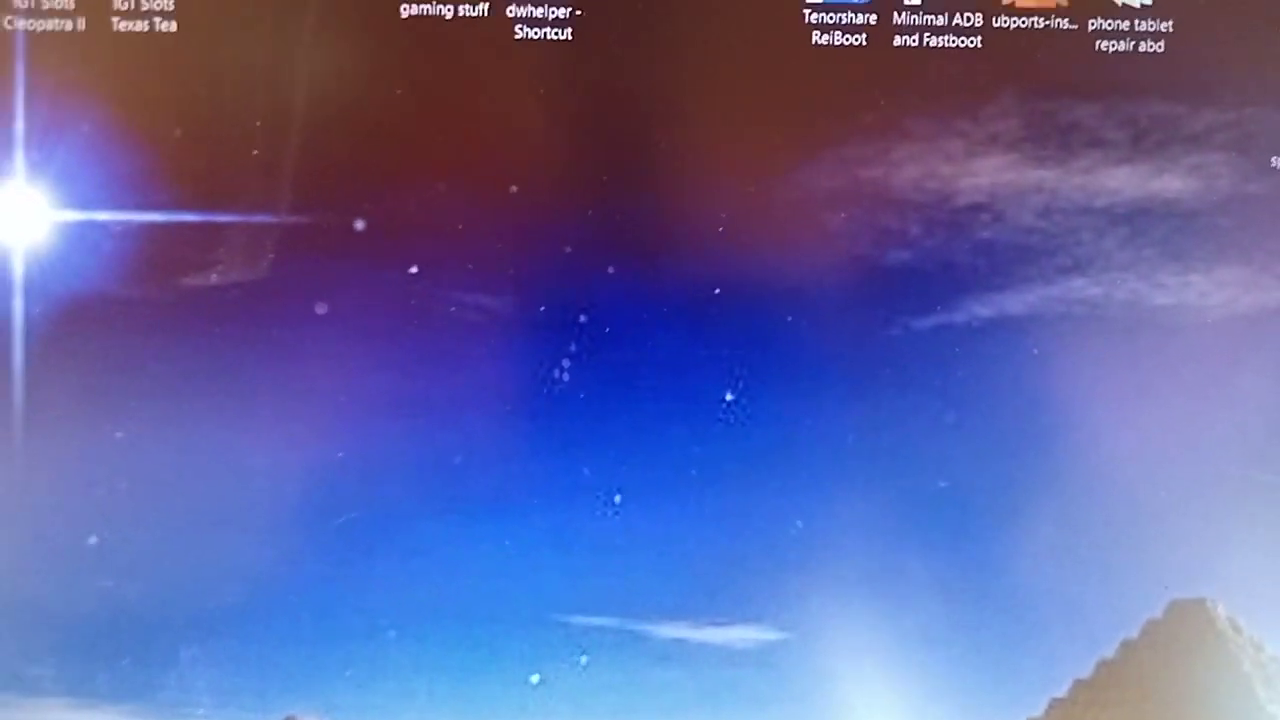